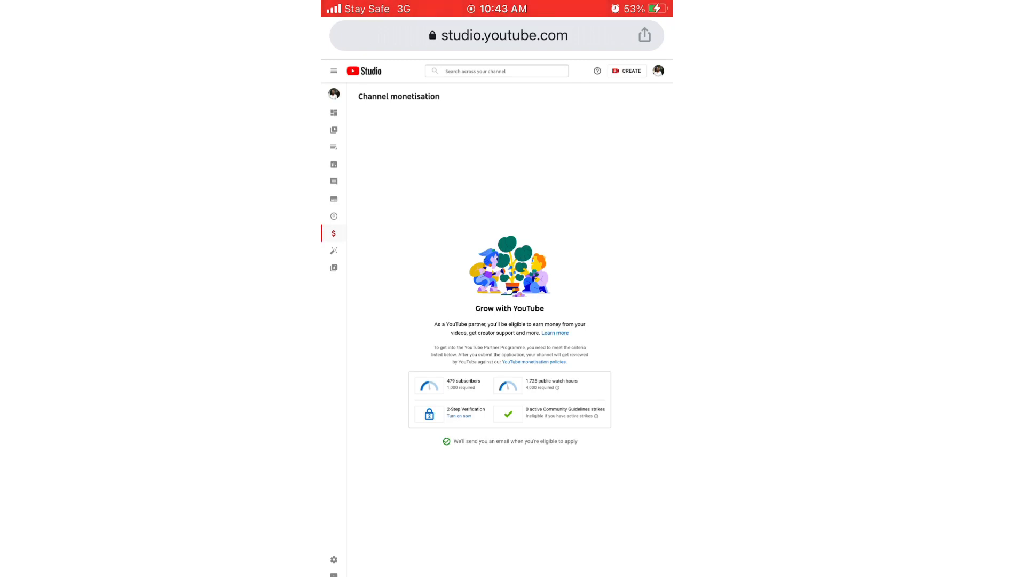
# Begin 2-Step Verification setup from YouTube Studio's Channel monetisation page, continuing to Google Security.
pyautogui.click(459, 416)
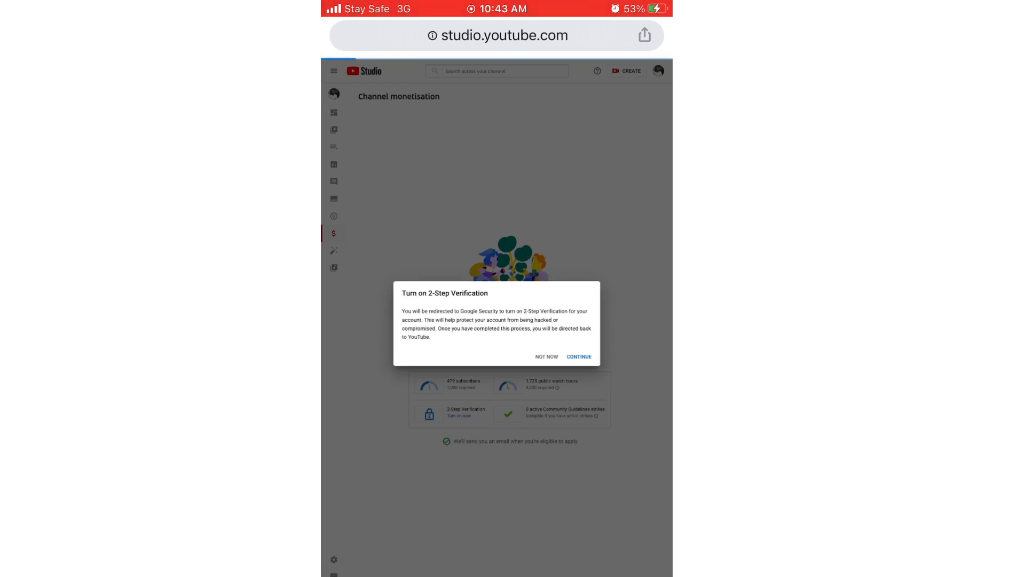
pyautogui.click(578, 356)
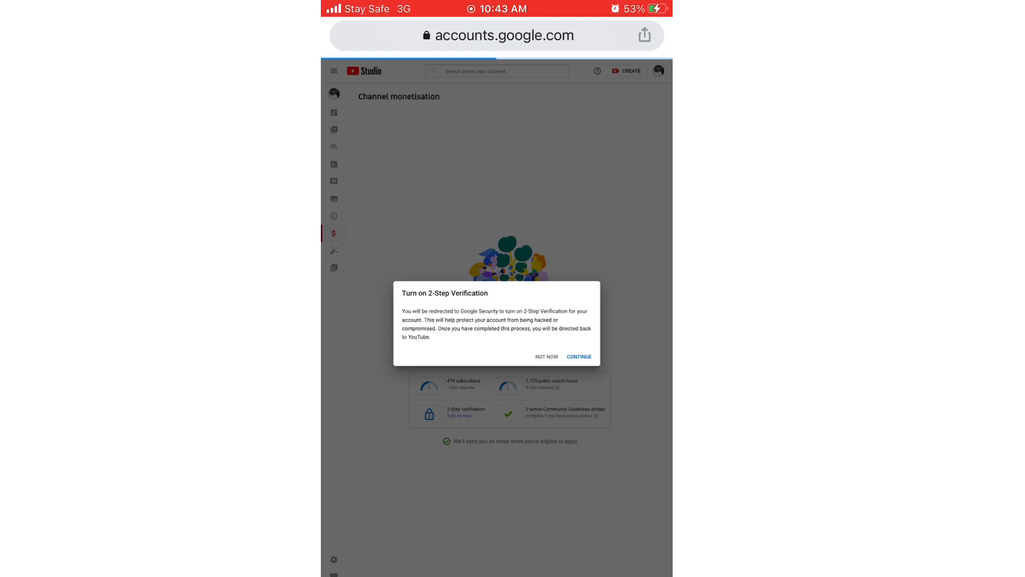
pyautogui.click(577, 357)
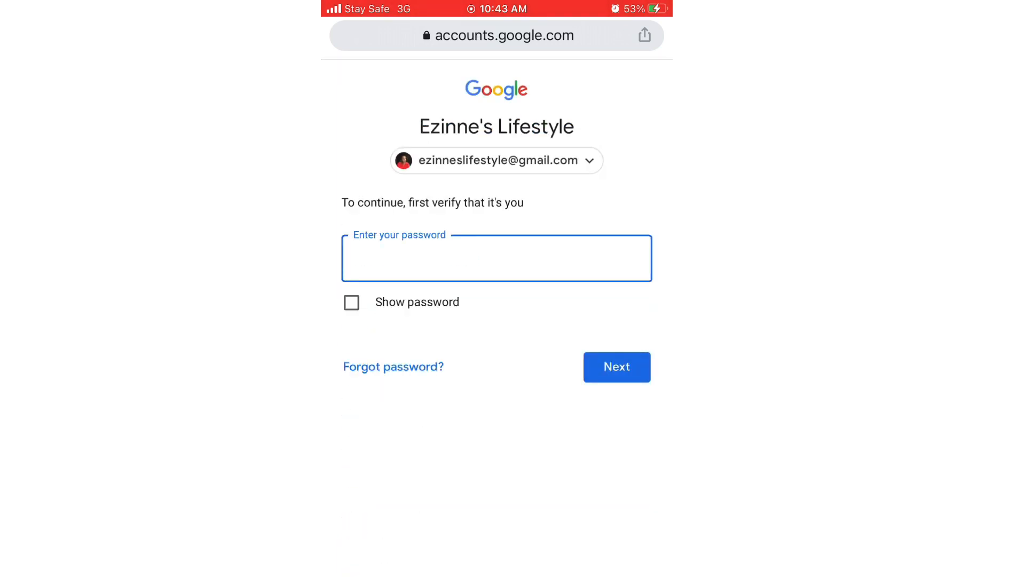
# Confirm identity by entering the Google account password and submitting it.
pyautogui.click(496, 258)
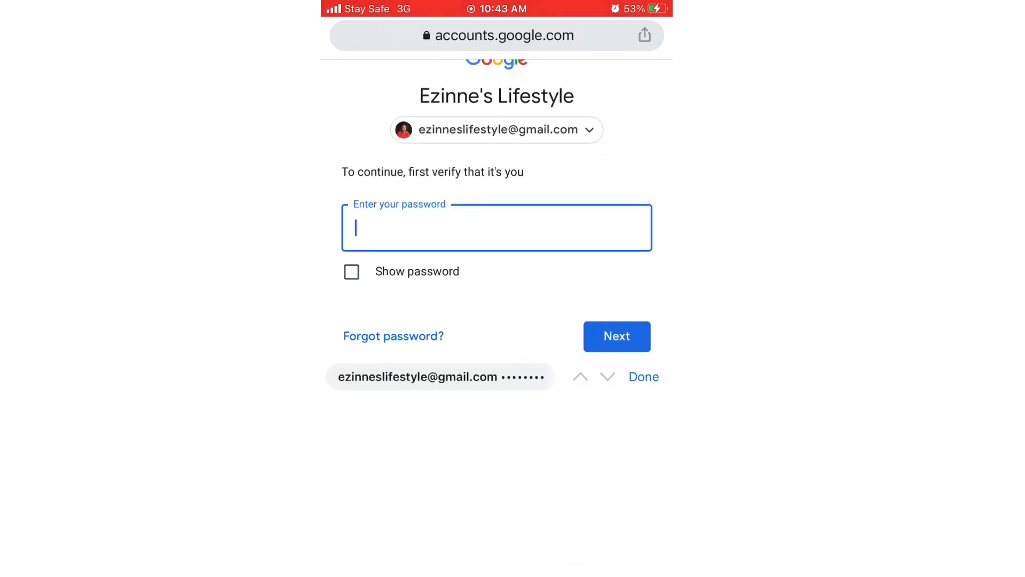
pyautogui.write('password')
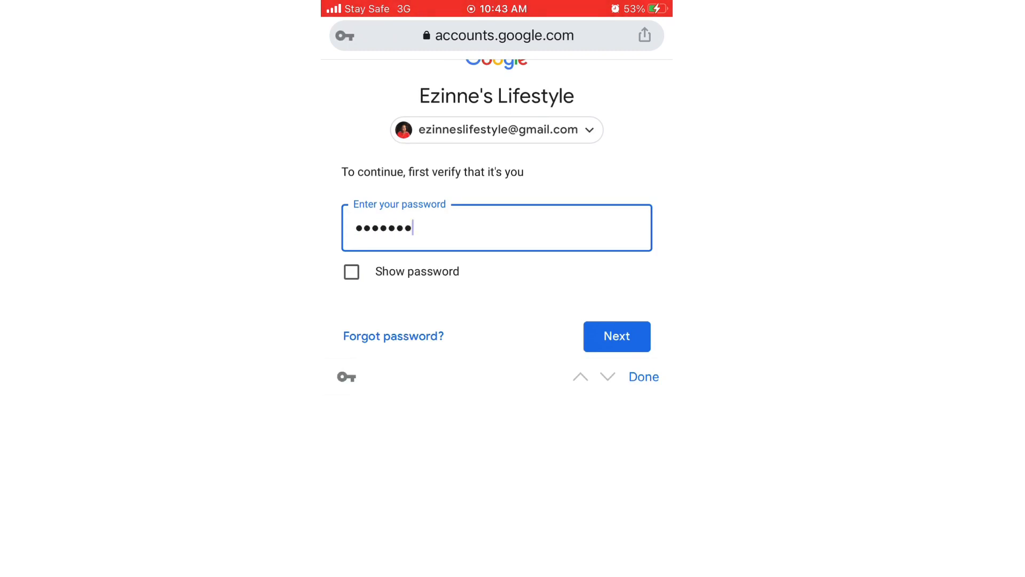
pyautogui.write('••')
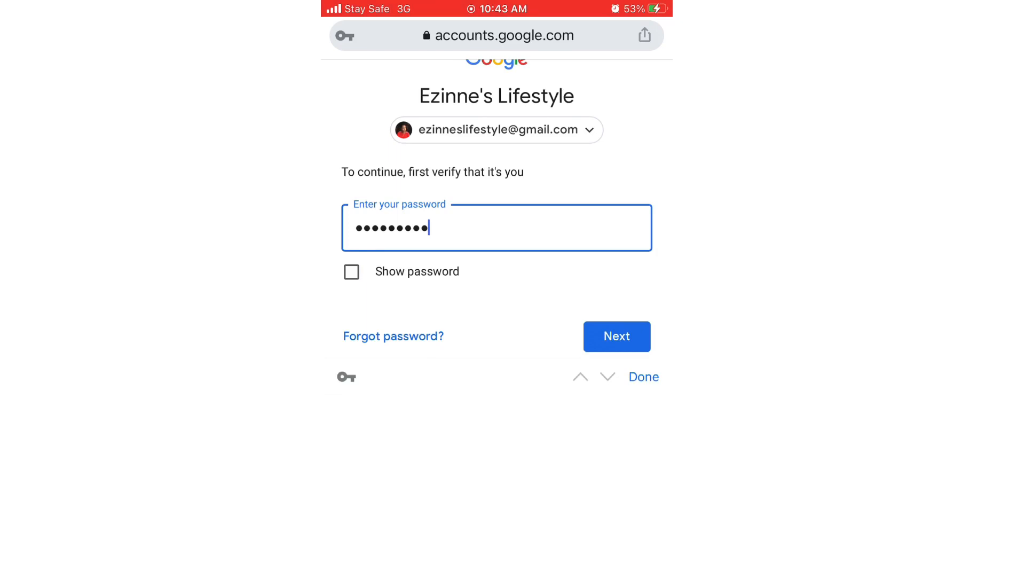
pyautogui.write('•')
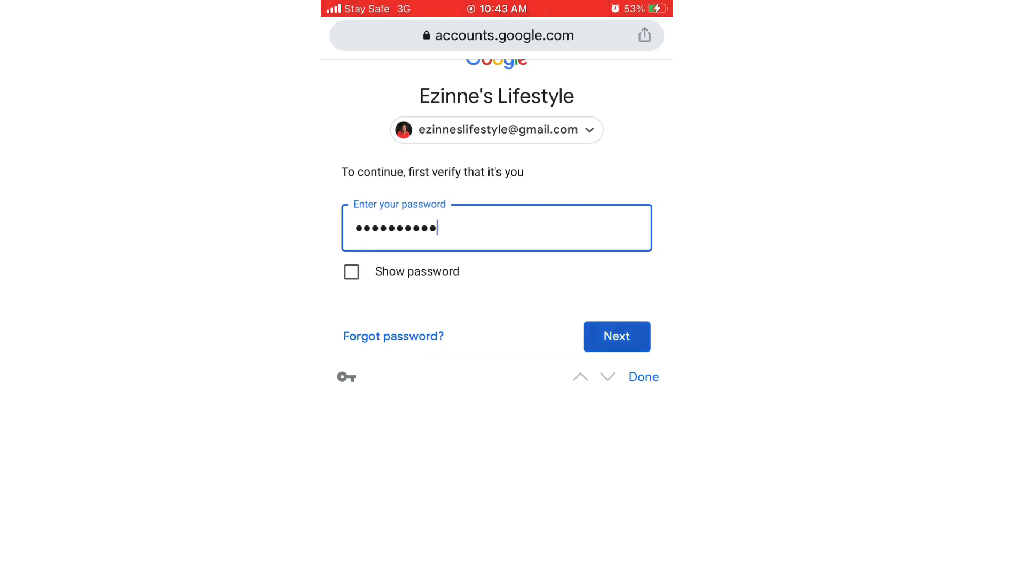
pyautogui.click(616, 336)
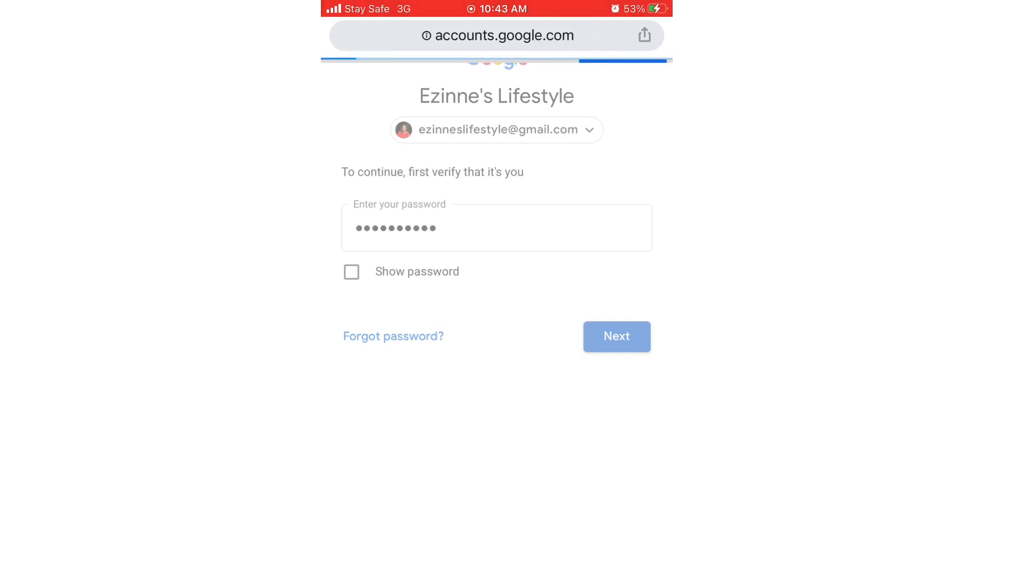
pyautogui.click(615, 336)
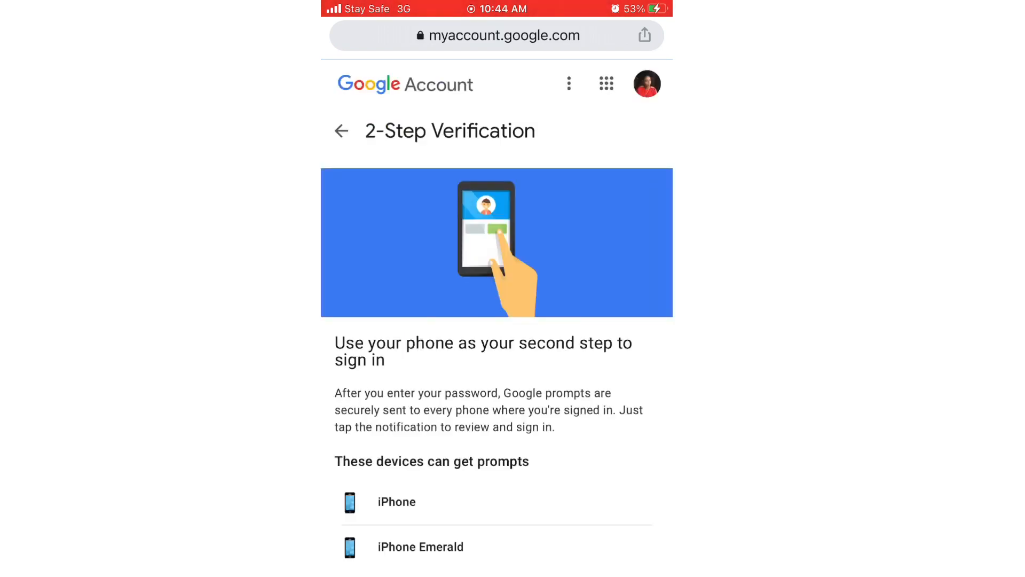
# Choose phone prompts as the second sign-in step on the 2-Step Verification page.
pyautogui.scroll(-3)
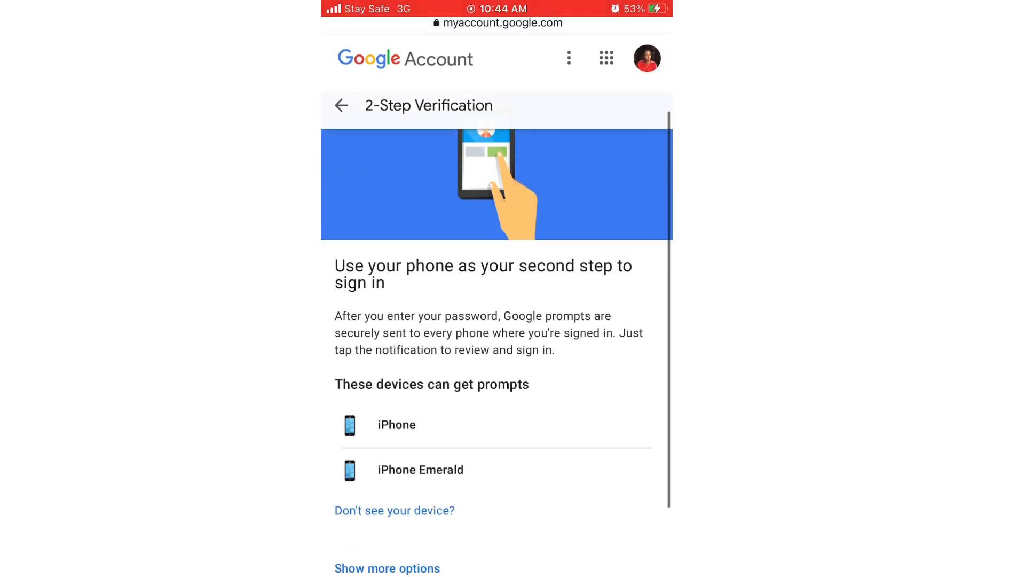
pyautogui.scroll(-3)
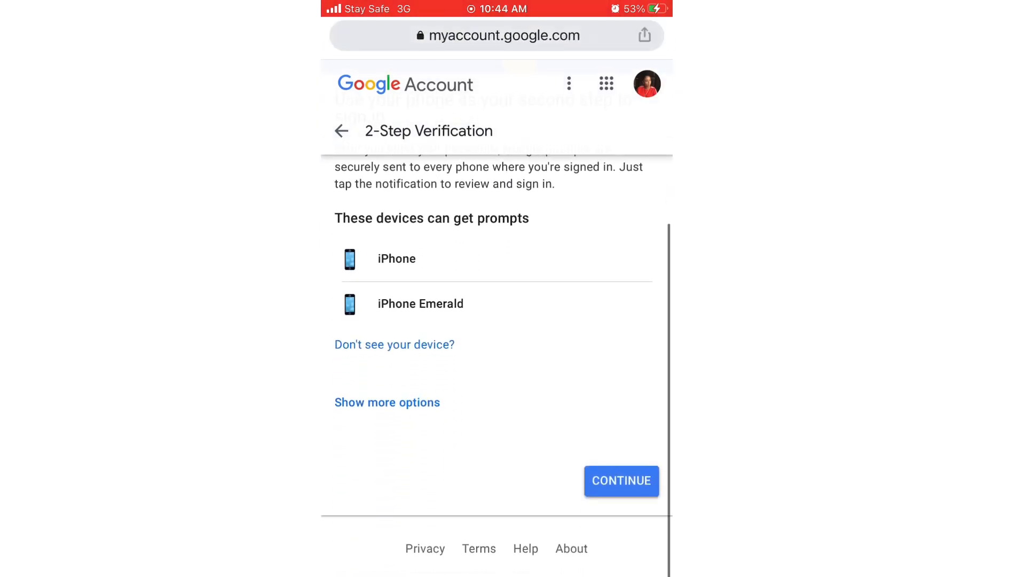
pyautogui.scroll(3)
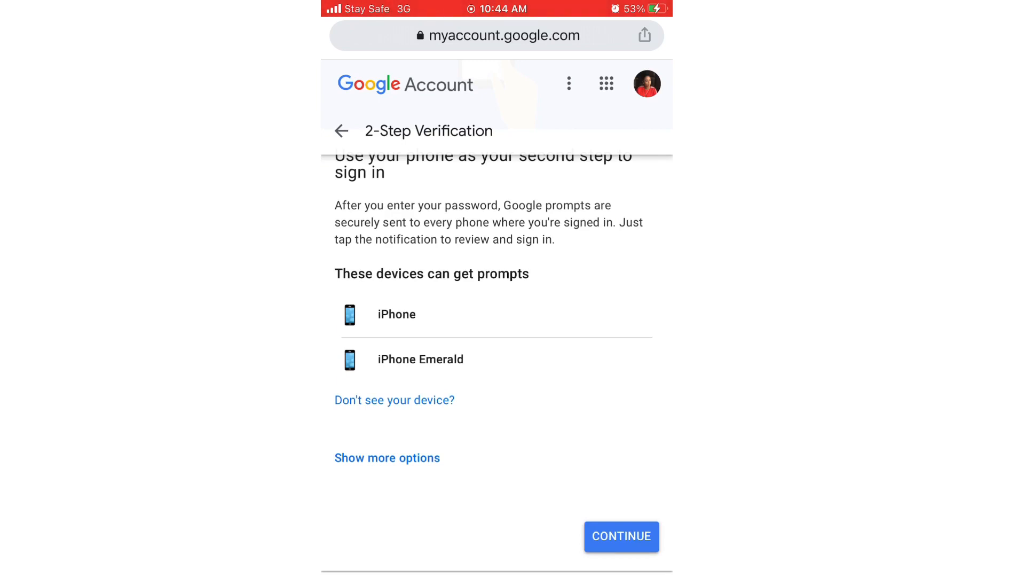
pyautogui.click(620, 536)
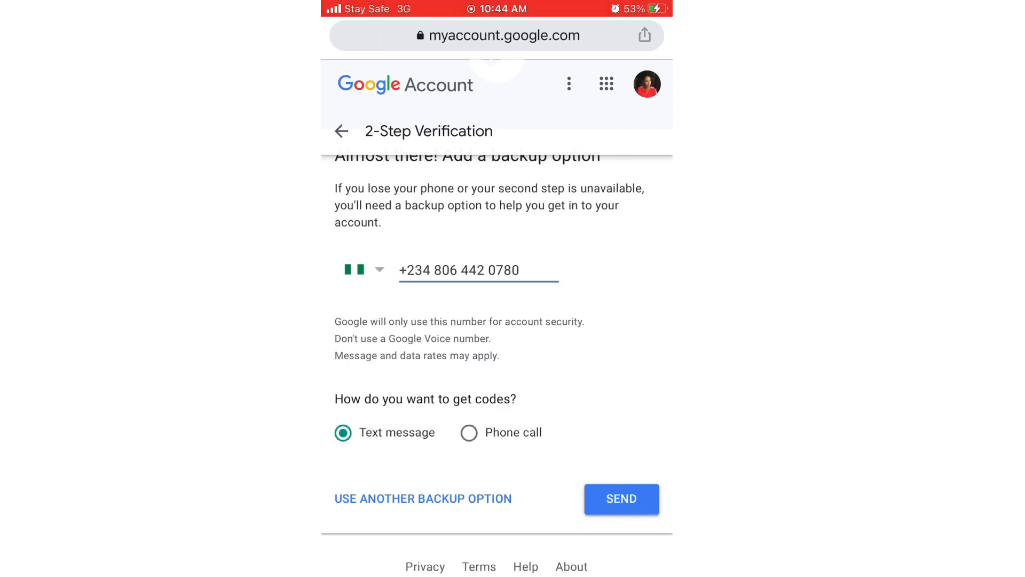
# Try sending a code to the backup number, then pick another backup option after 'Invalid number'.
pyautogui.click(621, 499)
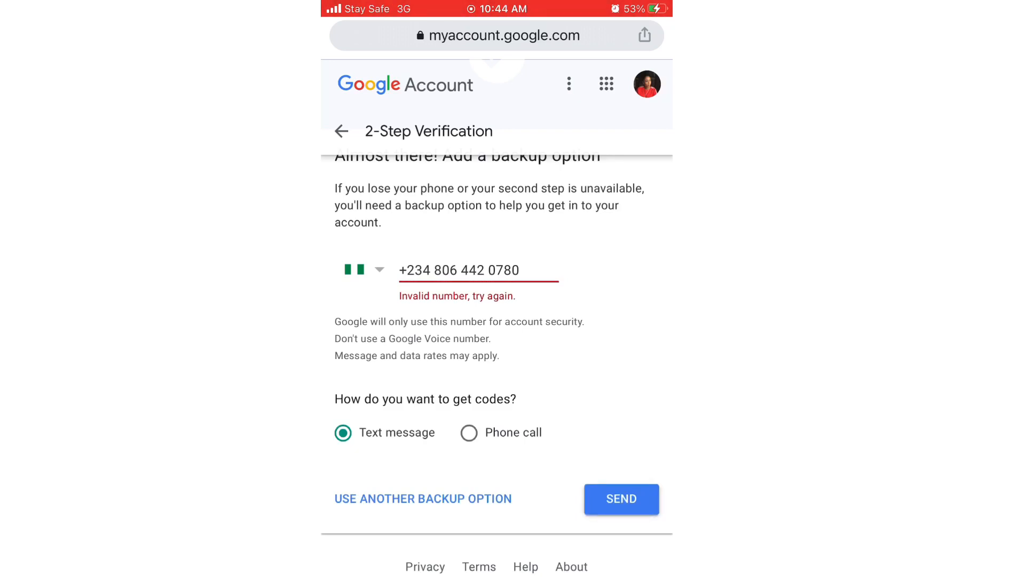
pyautogui.click(621, 499)
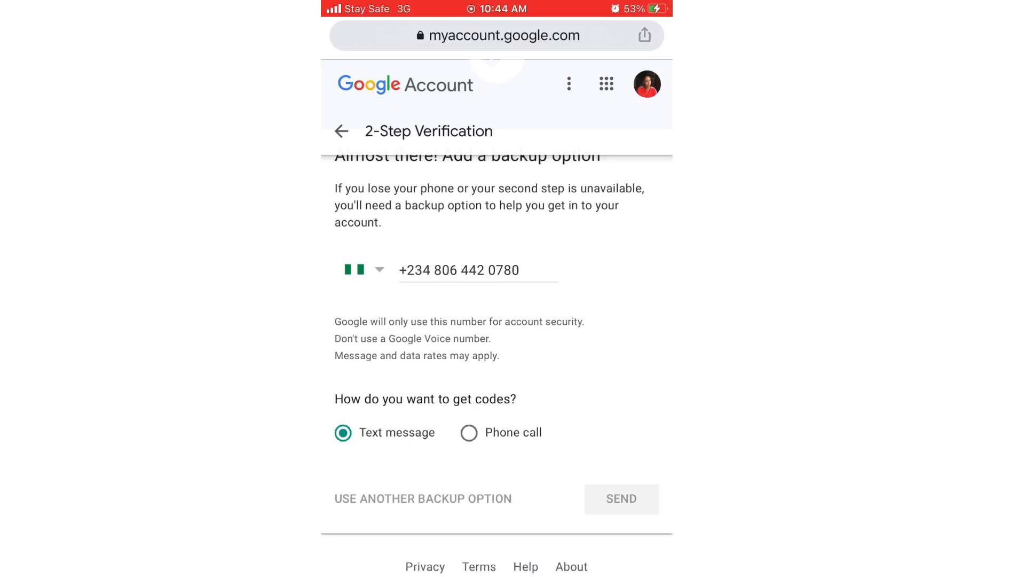
pyautogui.click(621, 499)
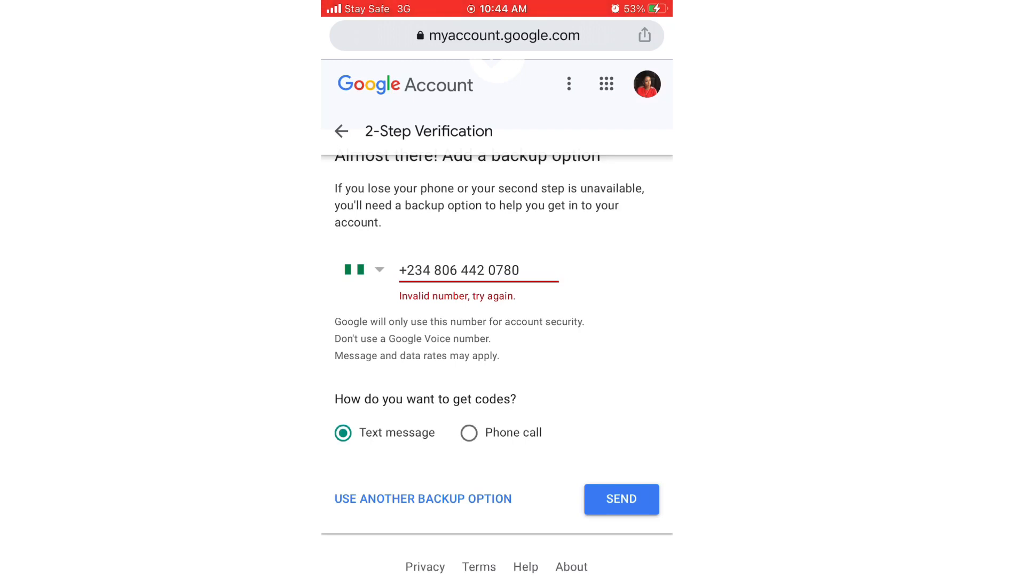
pyautogui.click(423, 499)
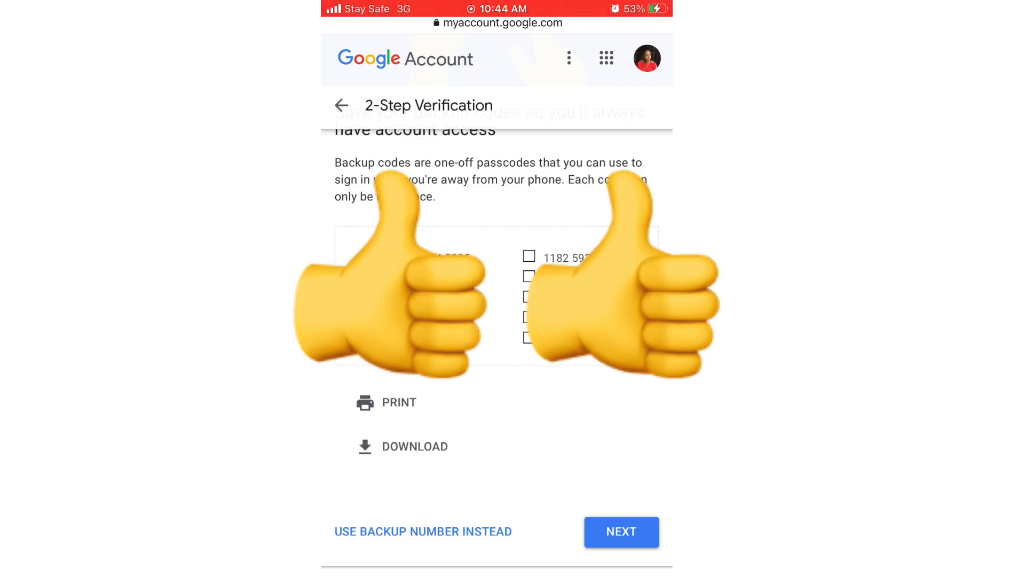
# Screenshot the one-off backup codes, finish saving them, and proceed to the confirmation screen.
pyautogui.click(416, 446)
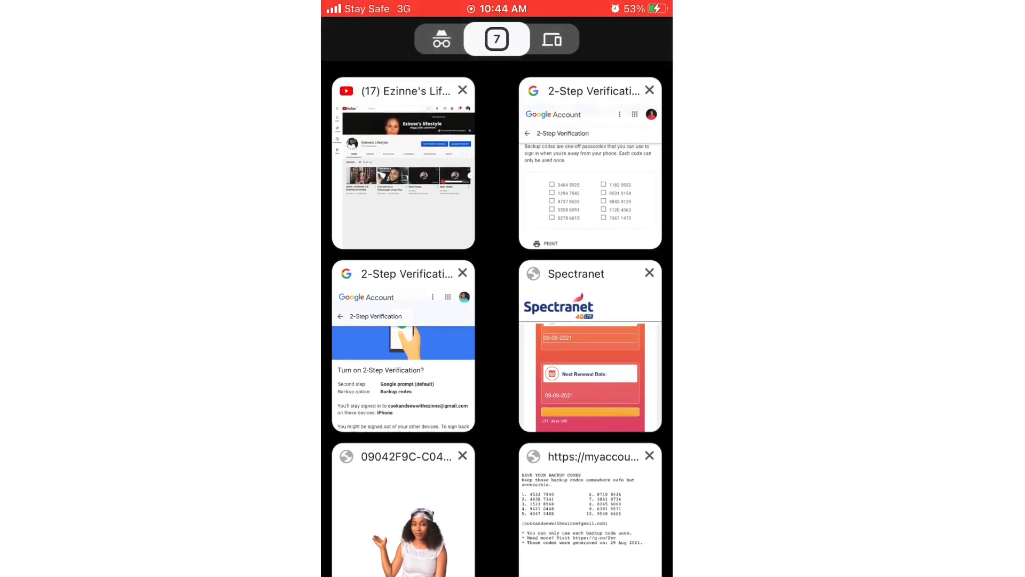
pyautogui.click(590, 163)
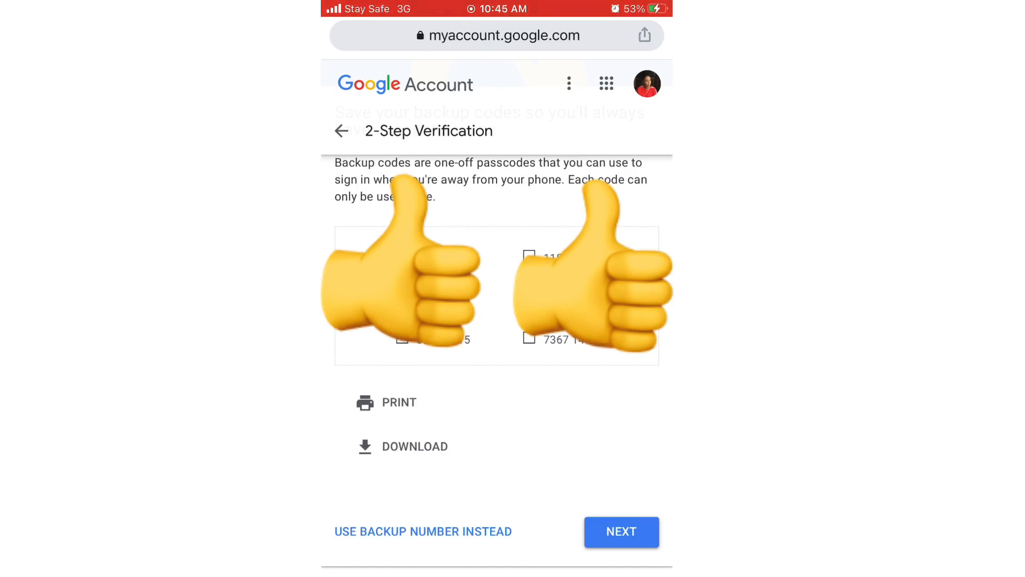
pyautogui.click(415, 445)
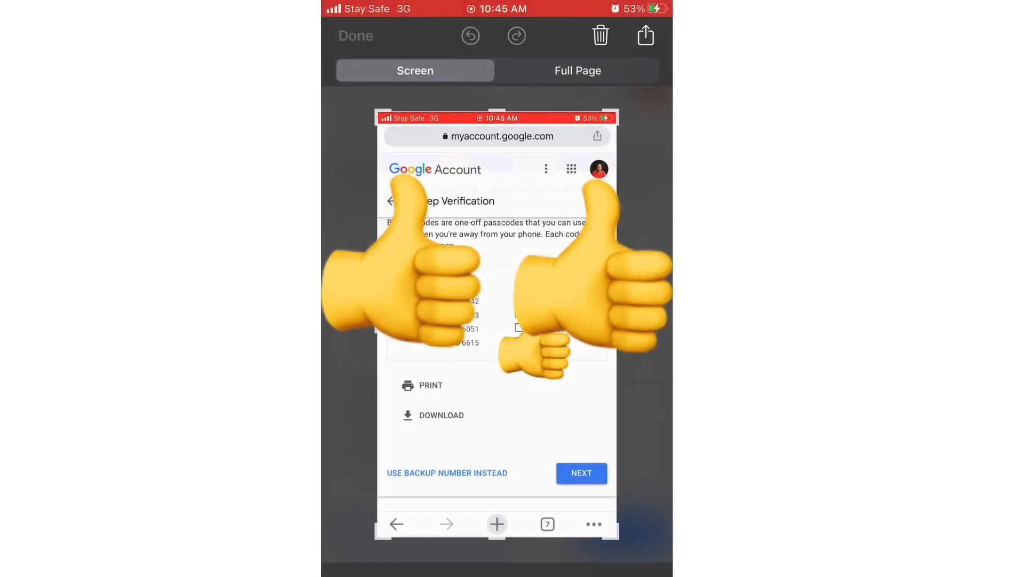
pyautogui.click(356, 35)
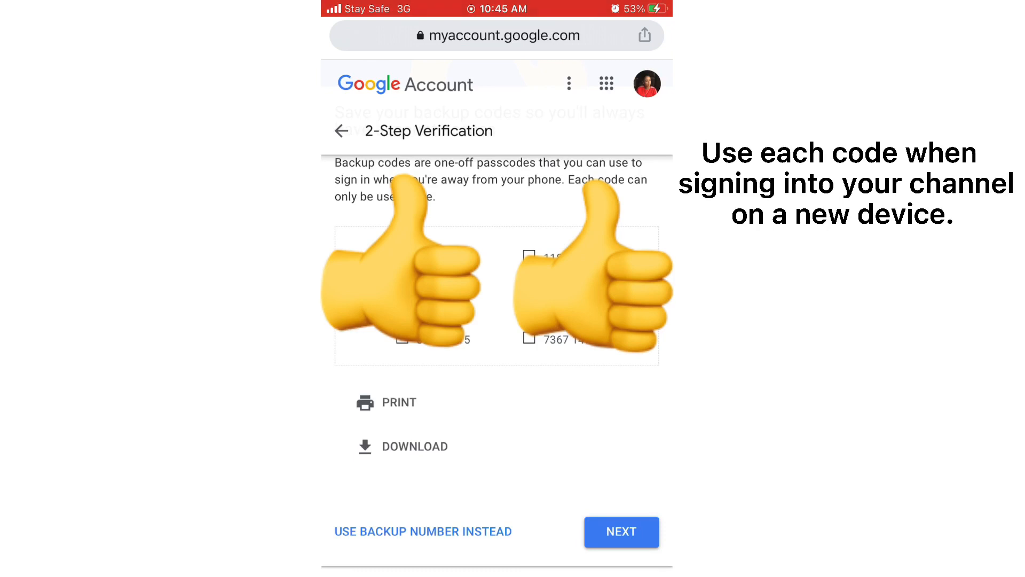
pyautogui.click(621, 532)
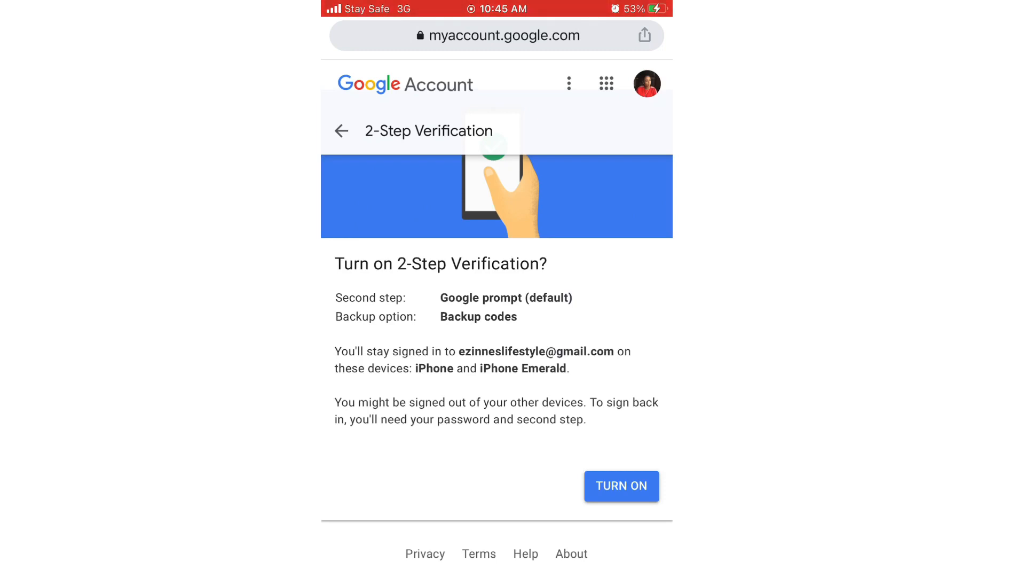
# Confirm TURN ON, then refresh YouTube Studio's monetisation page to show the green check.
pyautogui.click(621, 486)
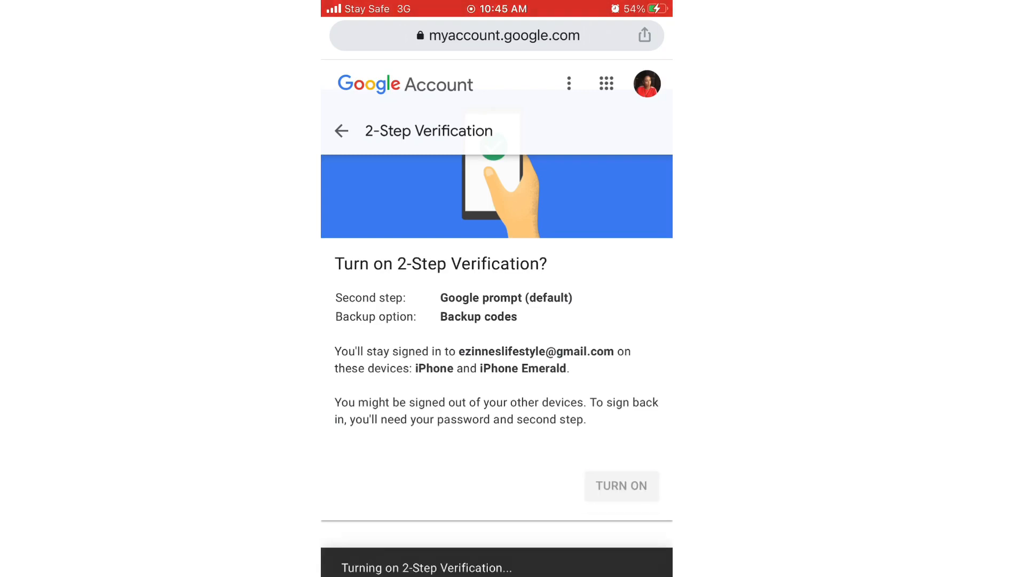
pyautogui.click(620, 486)
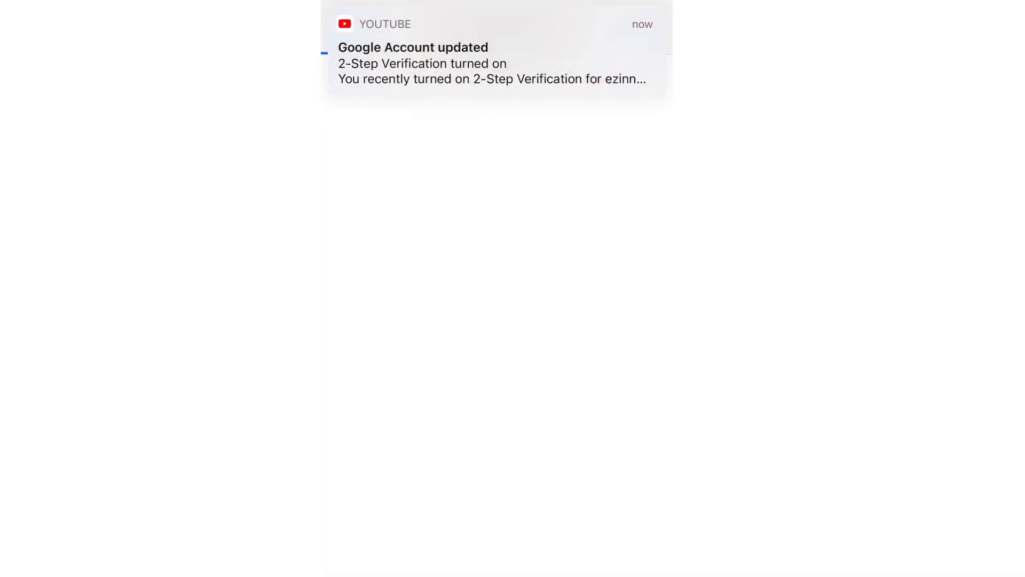
pyautogui.click(495, 62)
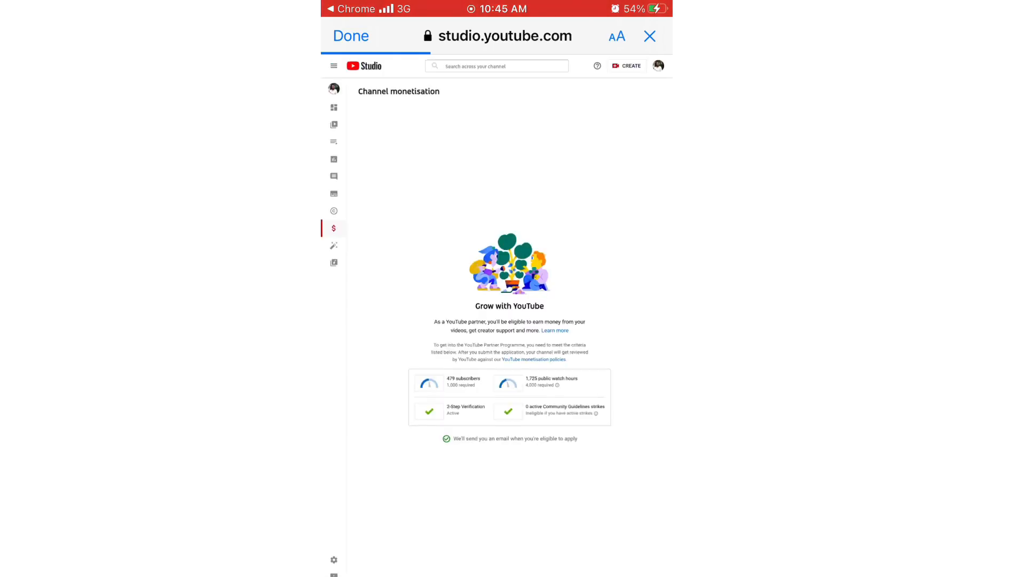
pyautogui.click(649, 36)
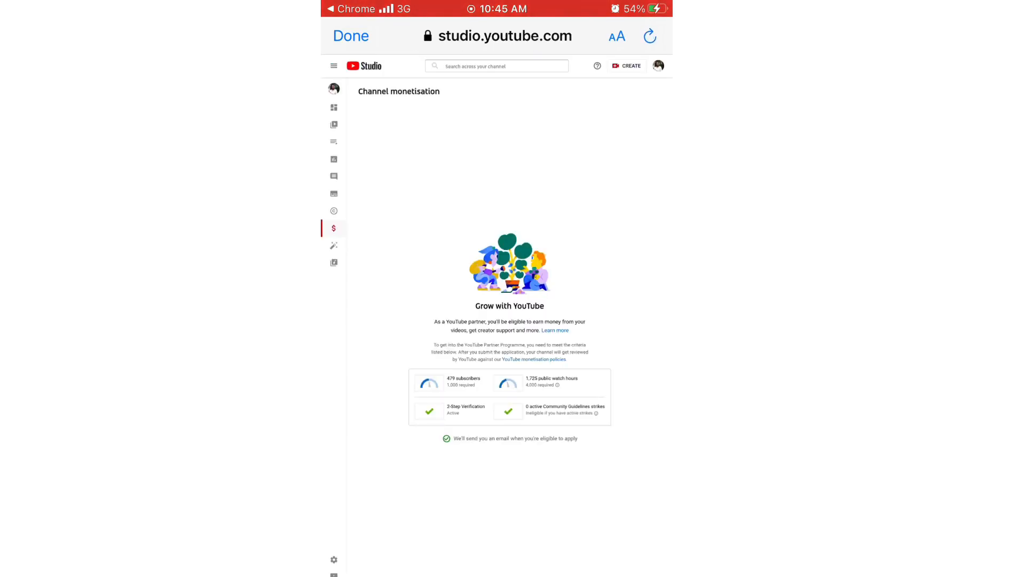